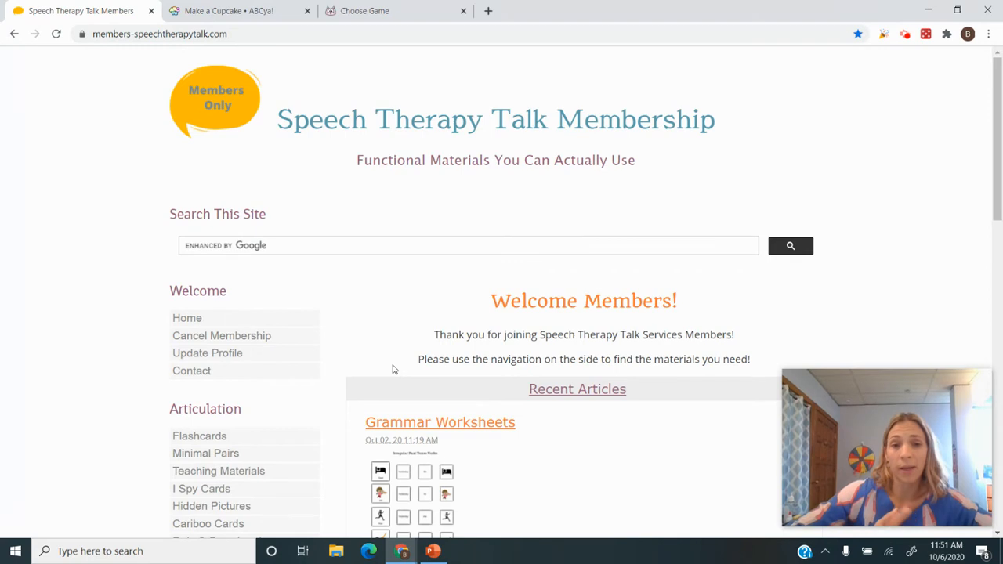
mouse_move(407, 317)
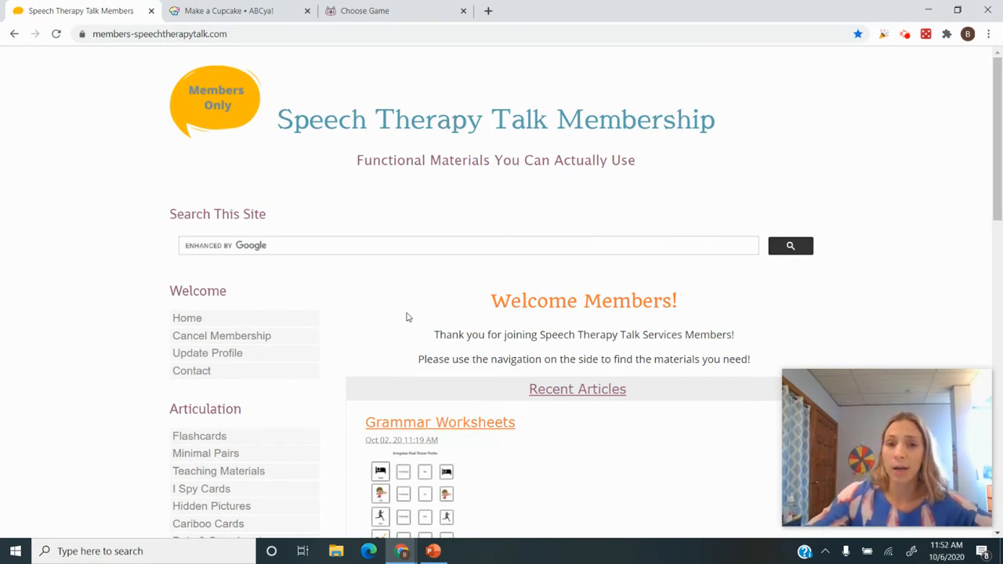
mouse_move(571, 119)
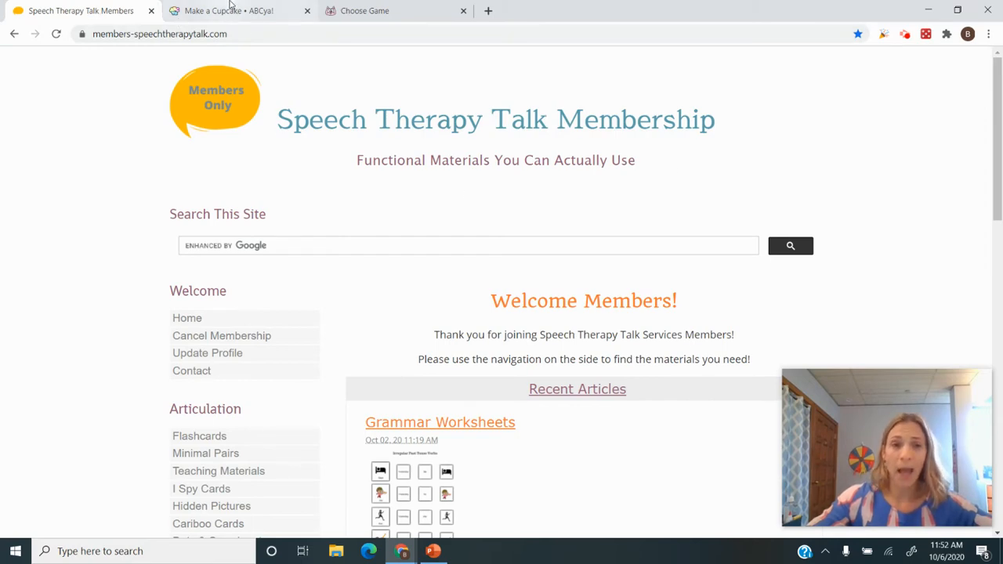
Cycle through the Pink Cat Games, ABCya and membership tabs, then scroll the home page.
left_click(364, 10)
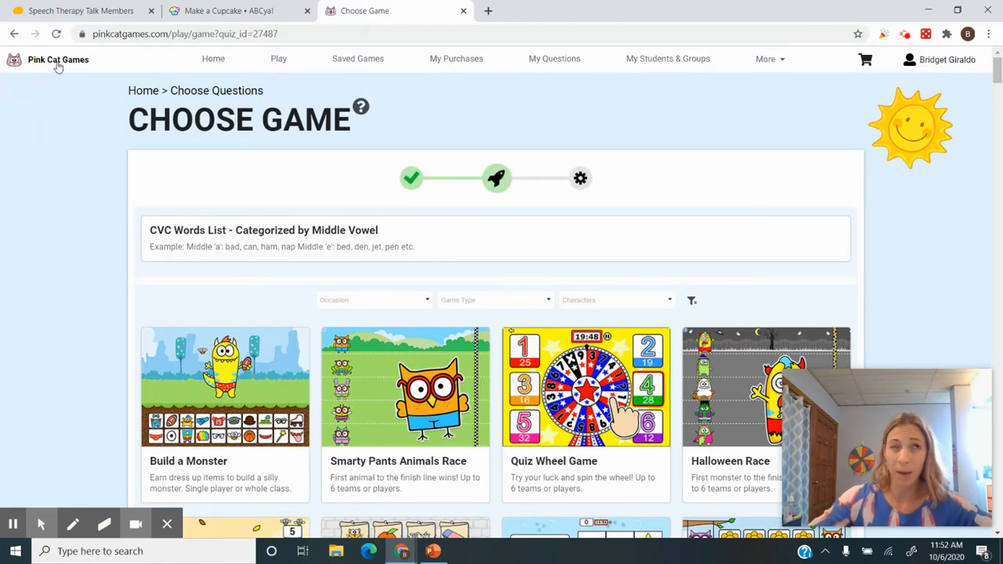
left_click(228, 10)
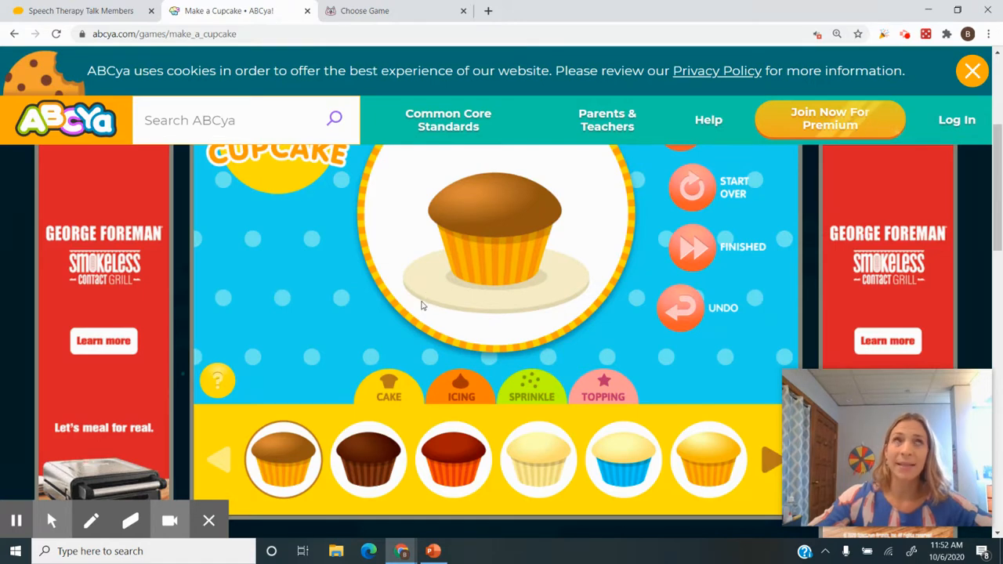
left_click(81, 11)
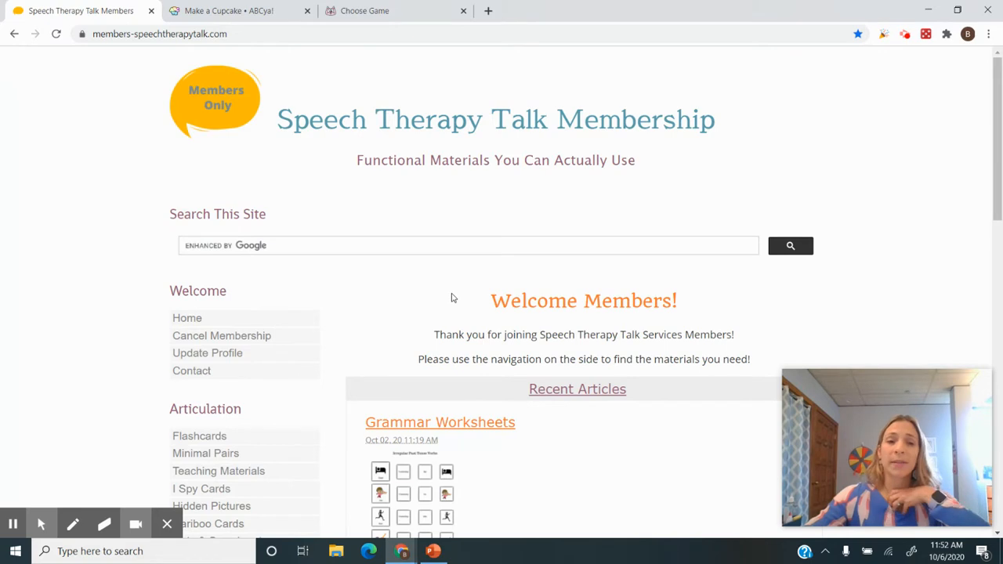
mouse_move(434, 286)
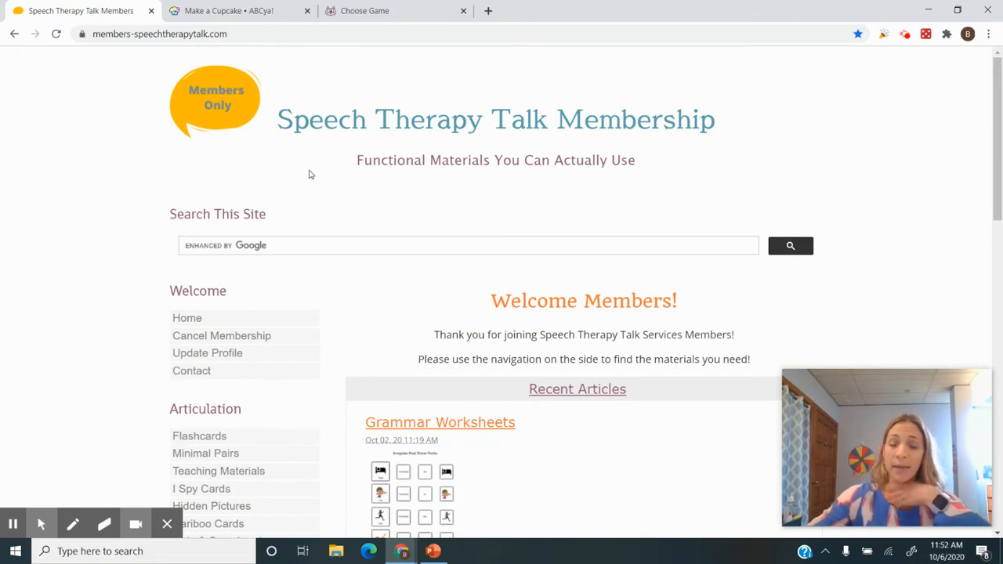
scroll("down", 3)
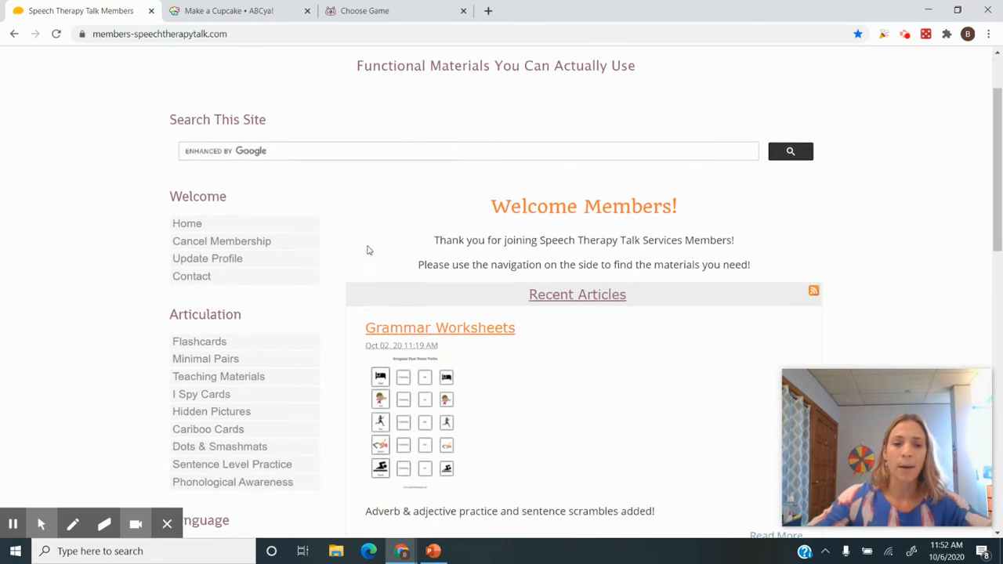
scroll("down", 3)
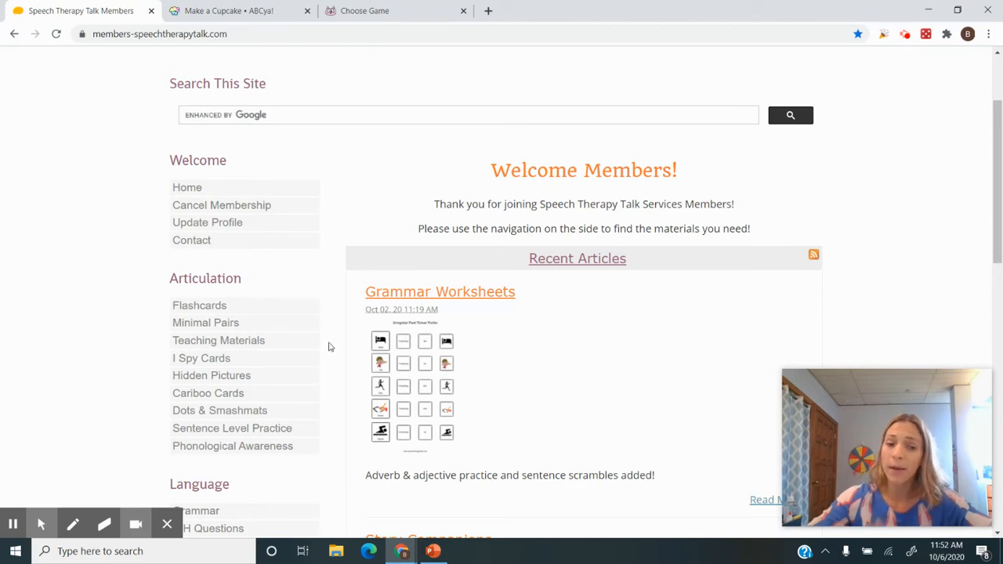
scroll("down", 3)
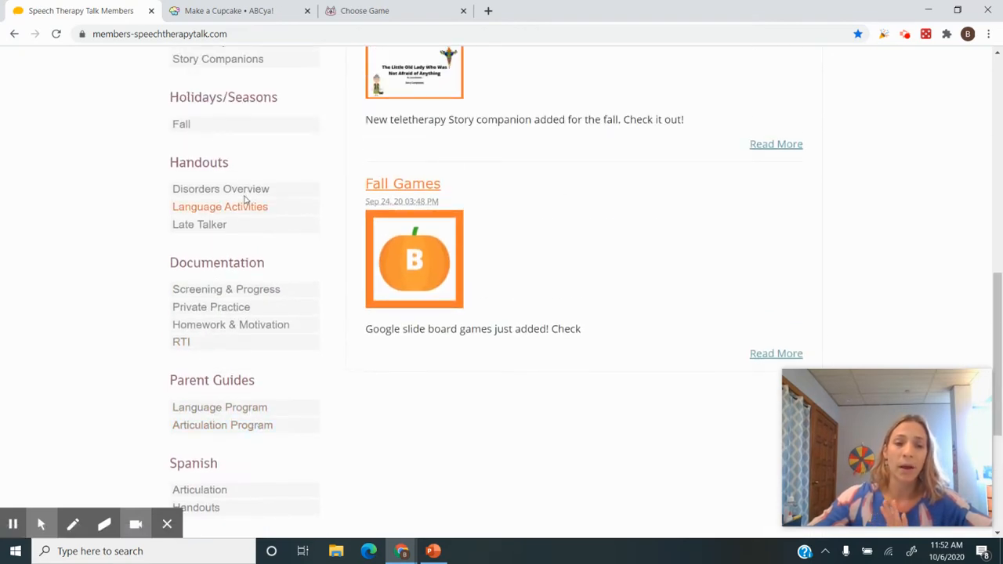
scroll("down", 3)
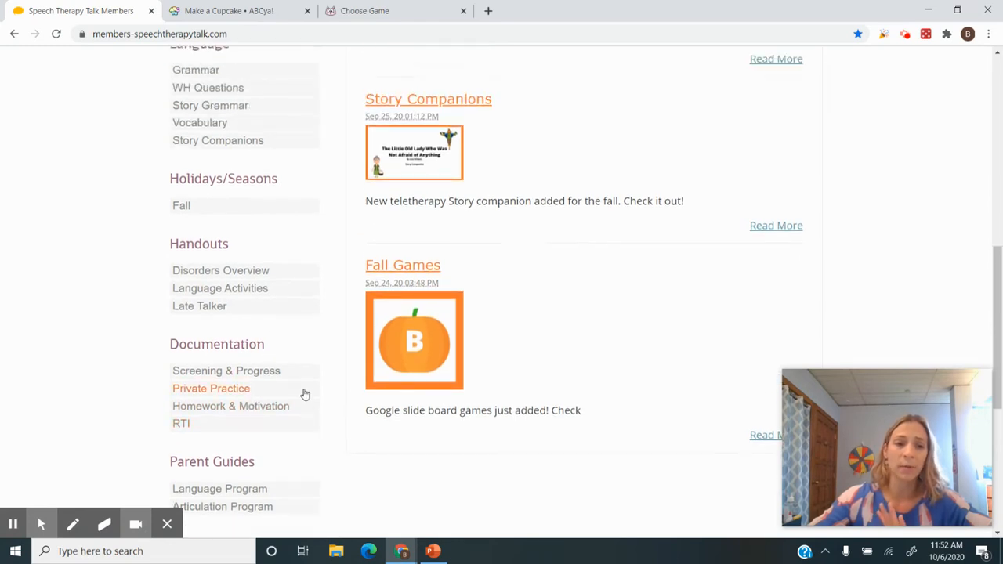
scroll("up", 3)
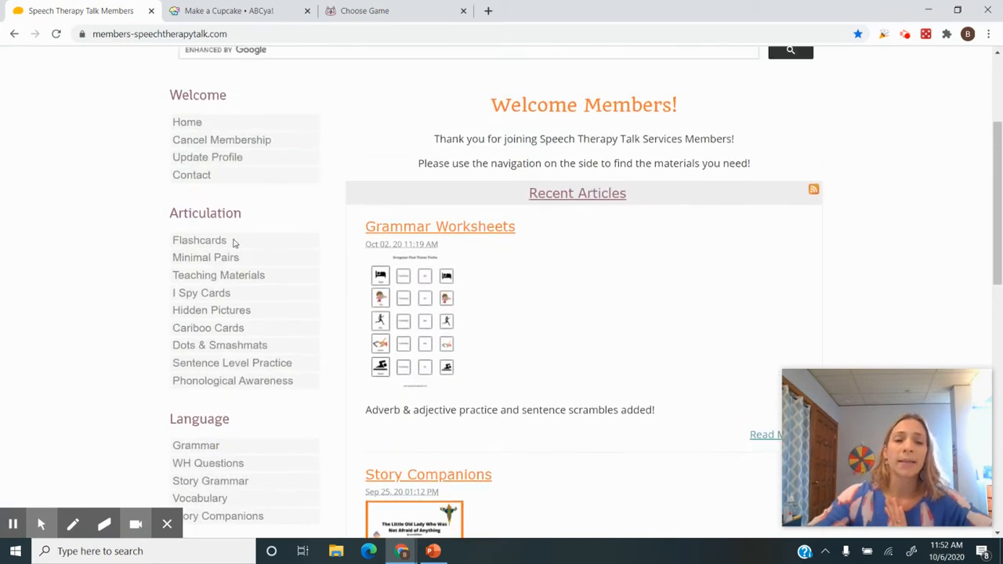
mouse_move(205, 257)
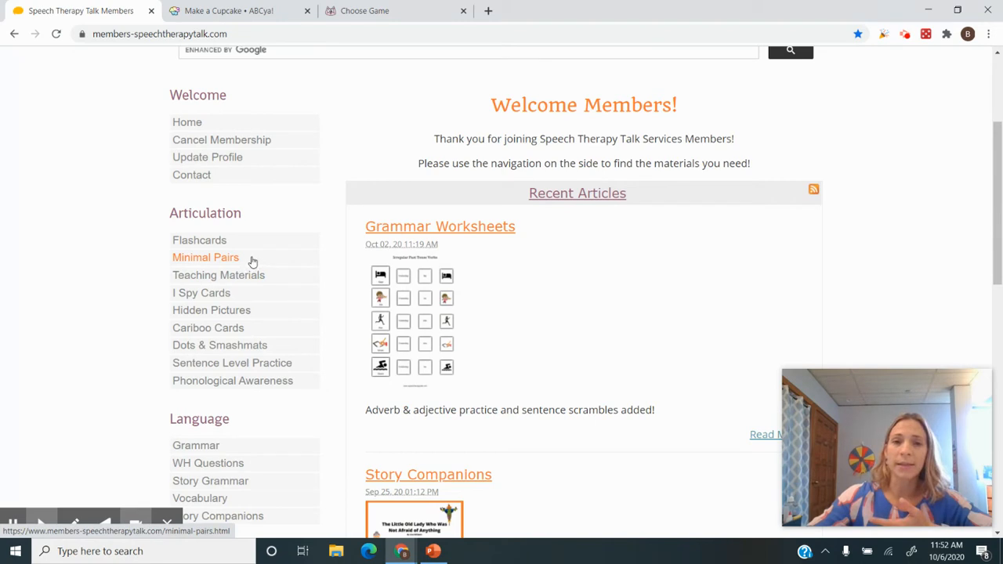
mouse_move(284, 301)
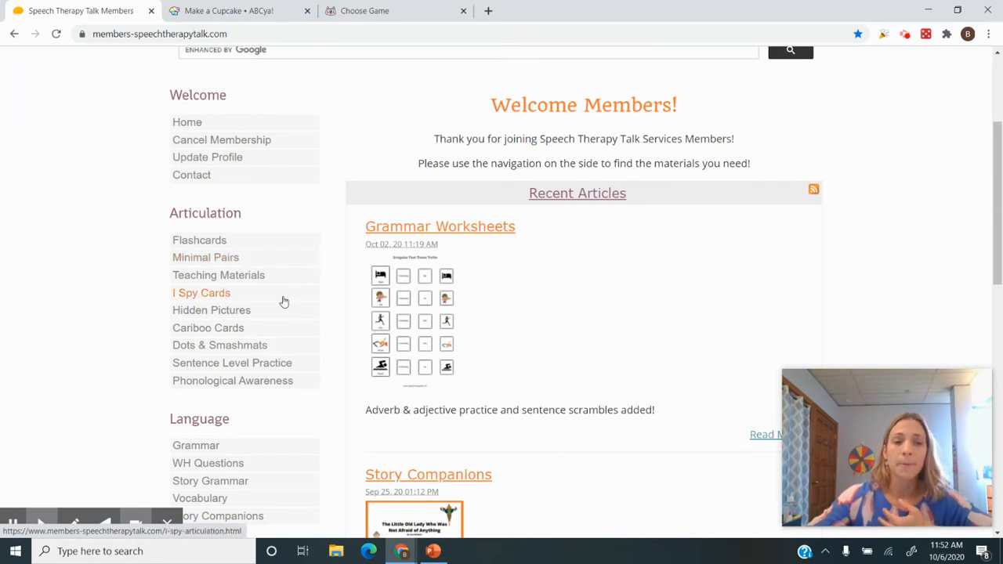
mouse_move(266, 315)
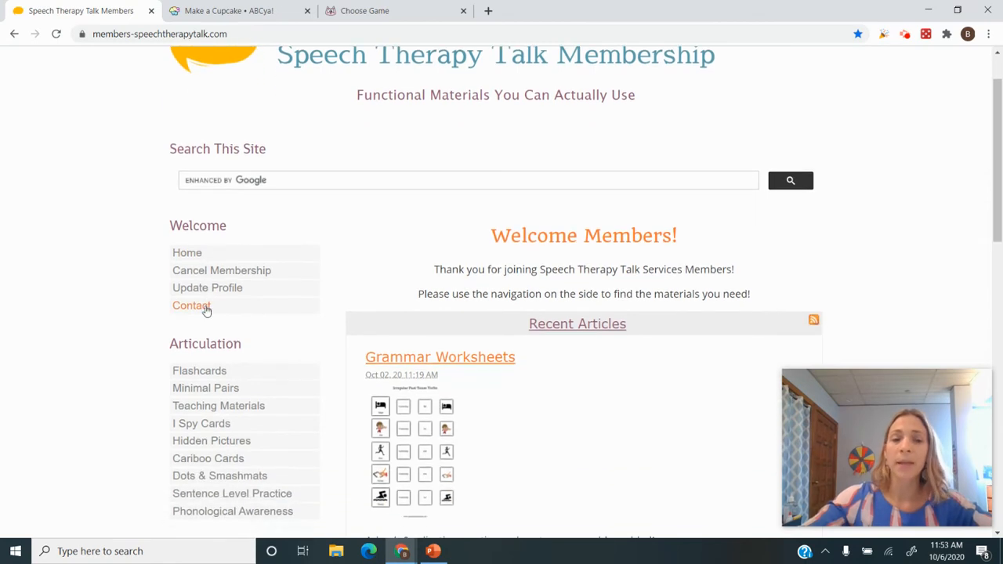
Open the Phonological Awareness materials page and scroll down to its slide links.
scroll("down", 3)
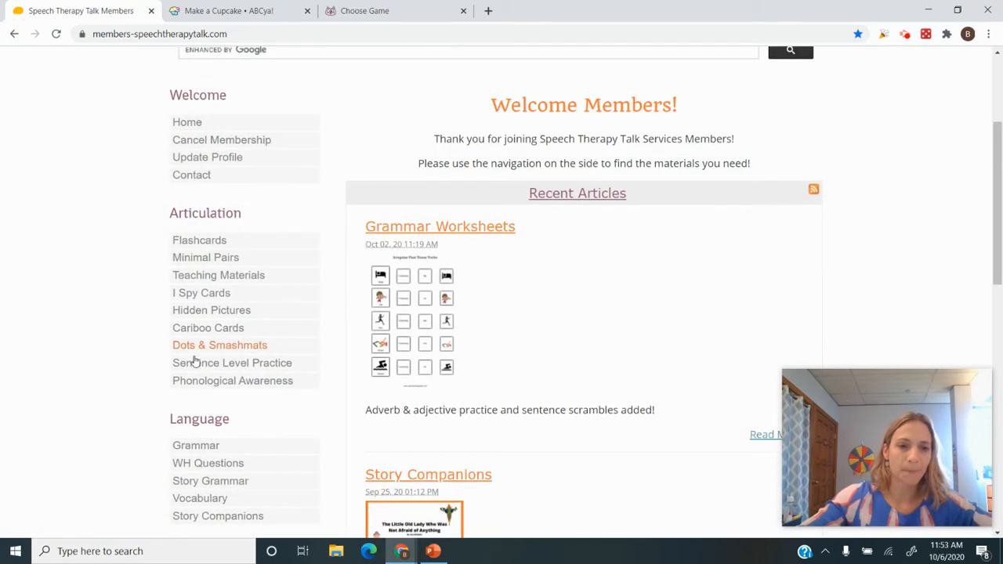
left_click(232, 380)
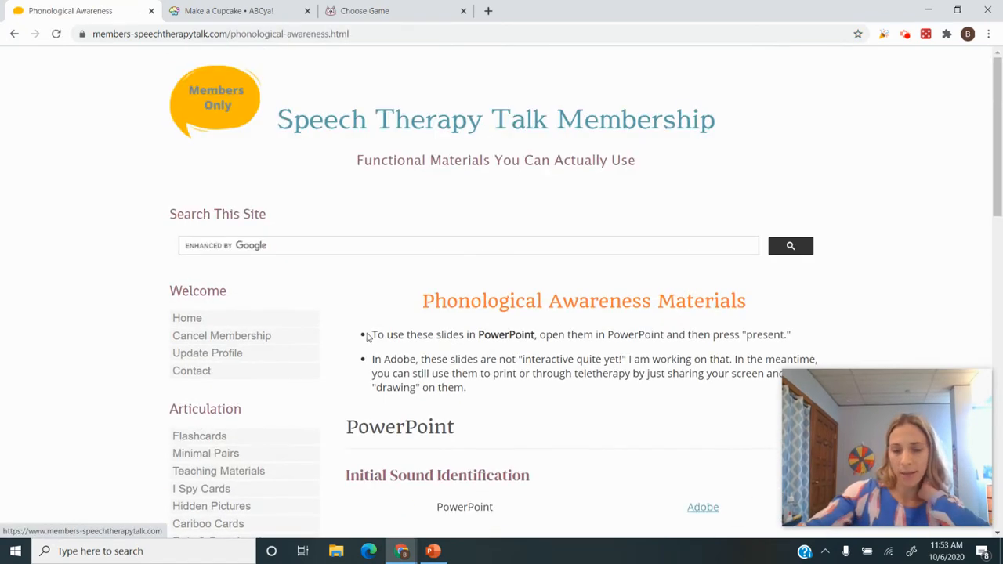
scroll("down", 3)
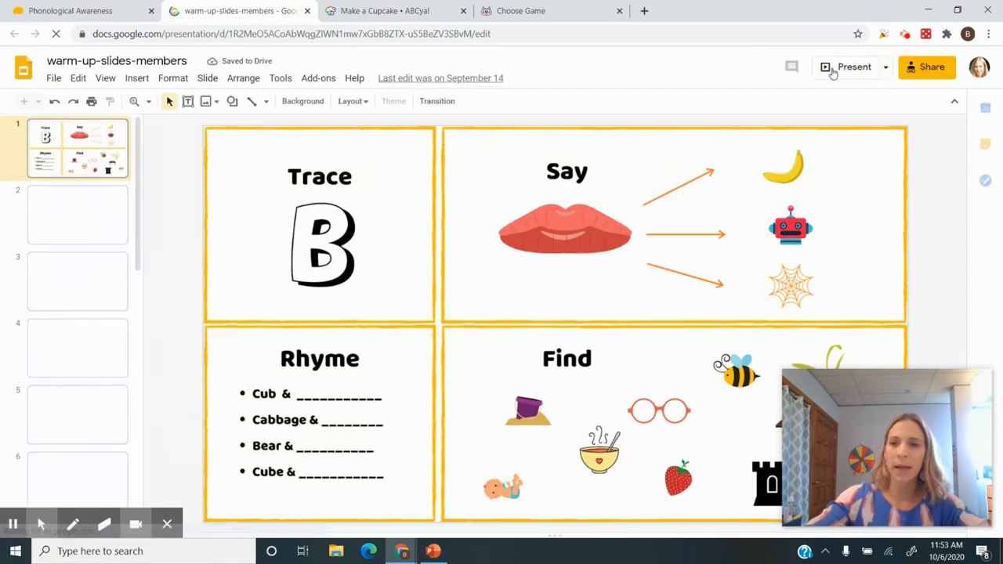
Browse the warm-up deck to a later letter slide, then return to the membership site.
left_click(851, 66)
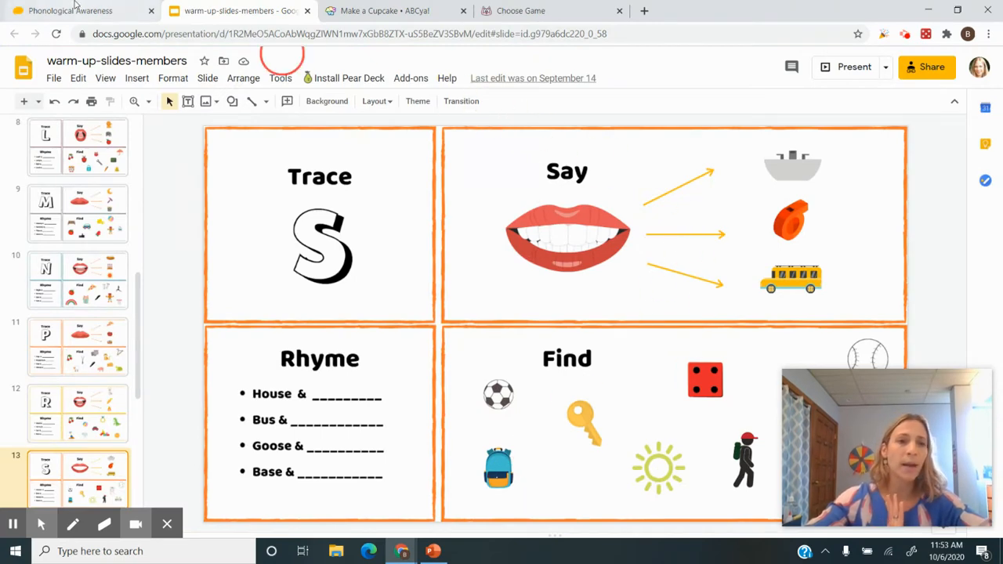
left_click(433, 551)
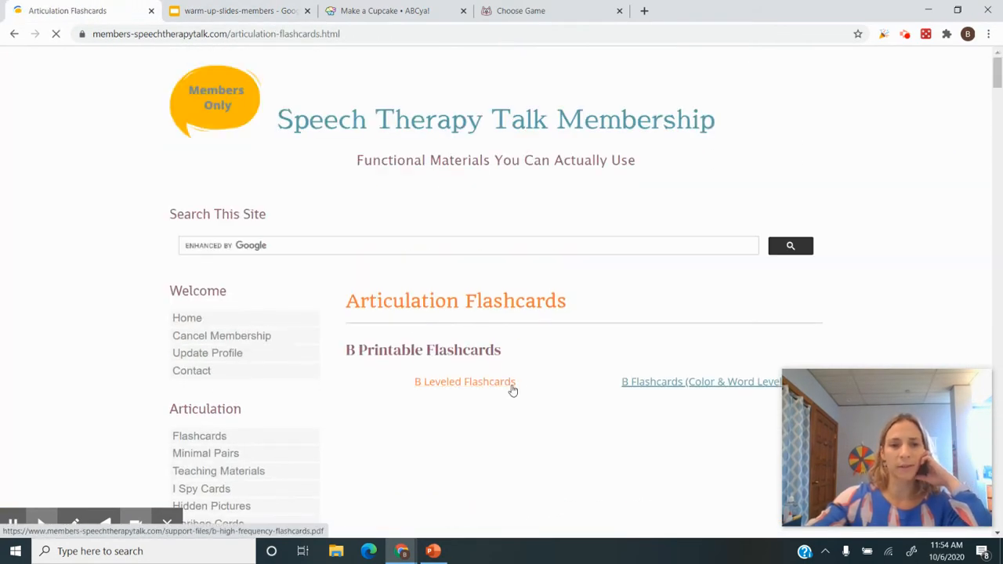
Scroll the Articulation Flashcards page down to the S Google Flashcards section.
scroll("down", 3)
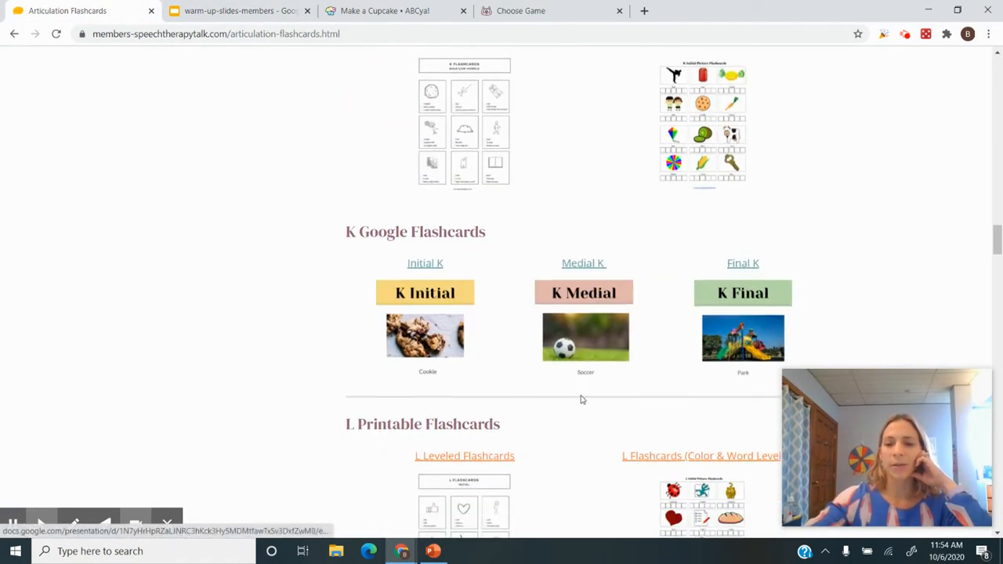
scroll("down", 3)
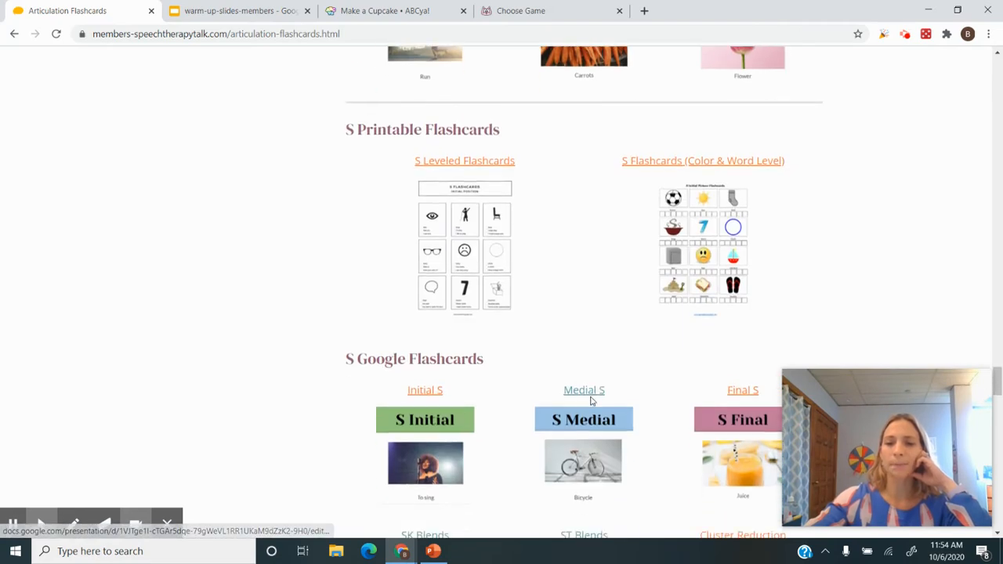
scroll("down", 3)
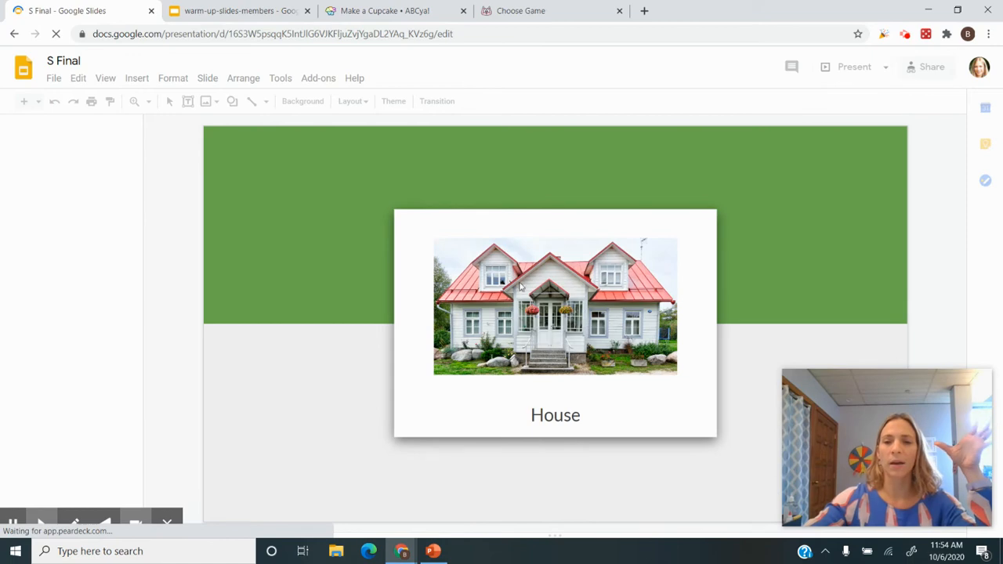
Present the Final S deck to the 'I bought a new house' card, then go back.
left_click(854, 66)
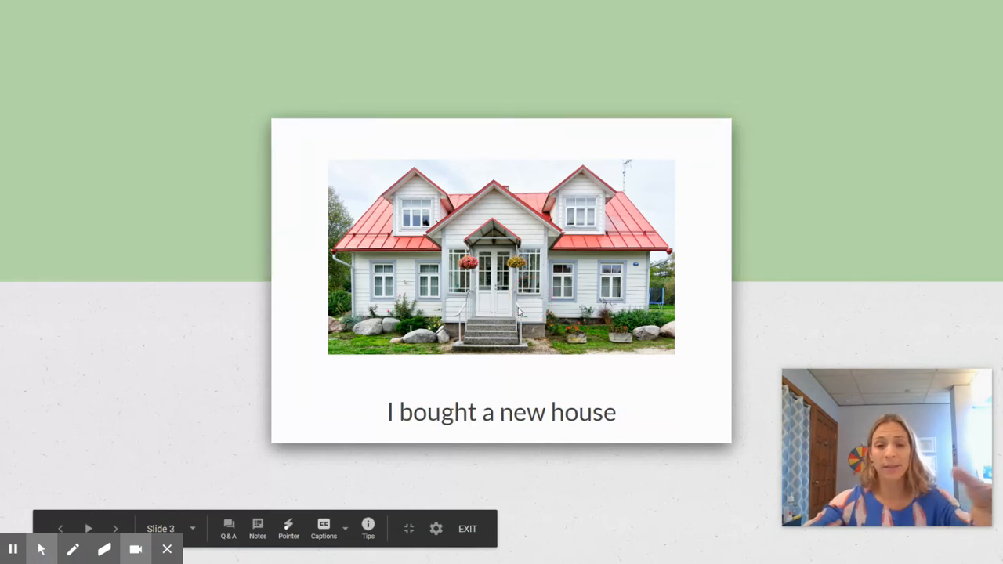
mouse_move(546, 331)
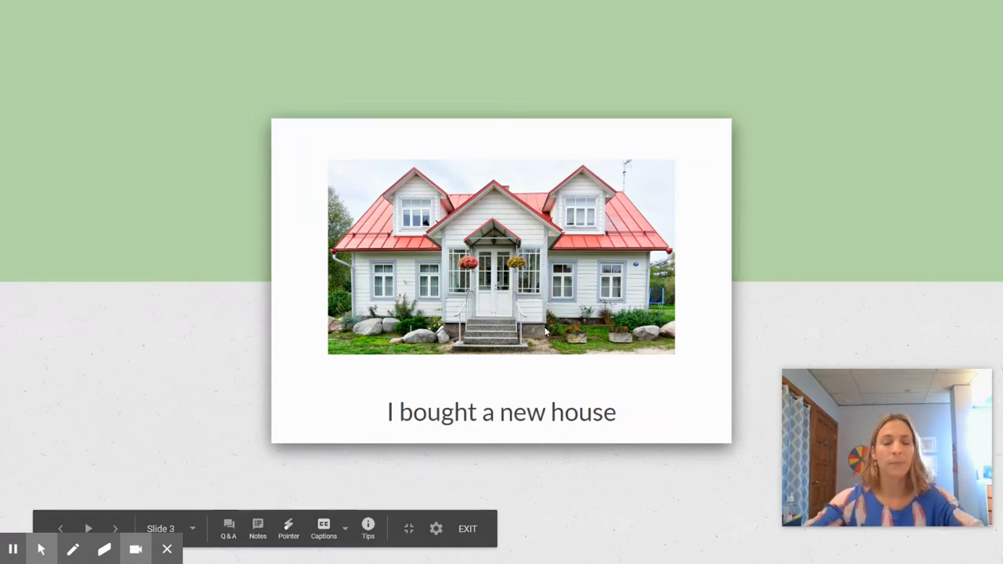
left_click(467, 528)
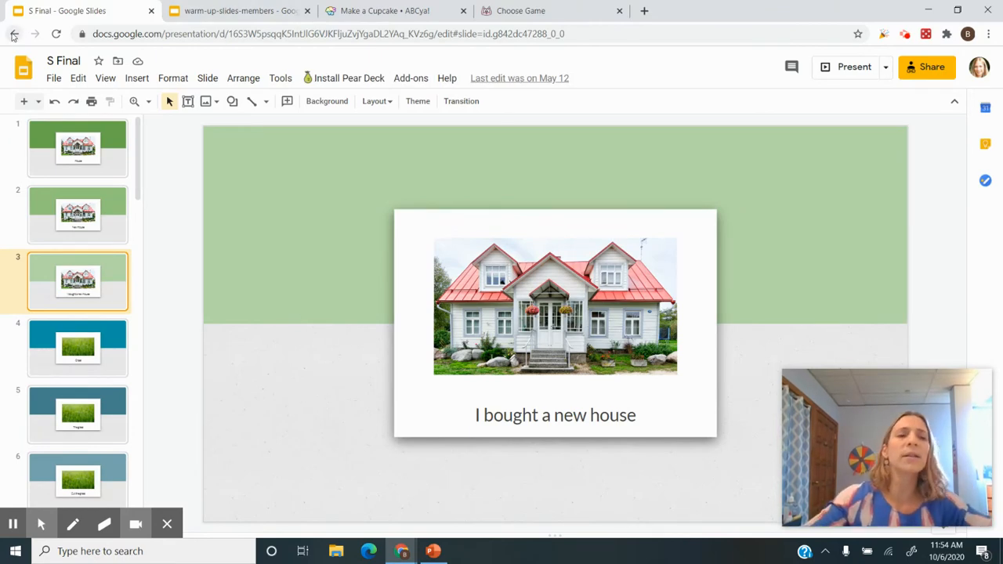
left_click(67, 10)
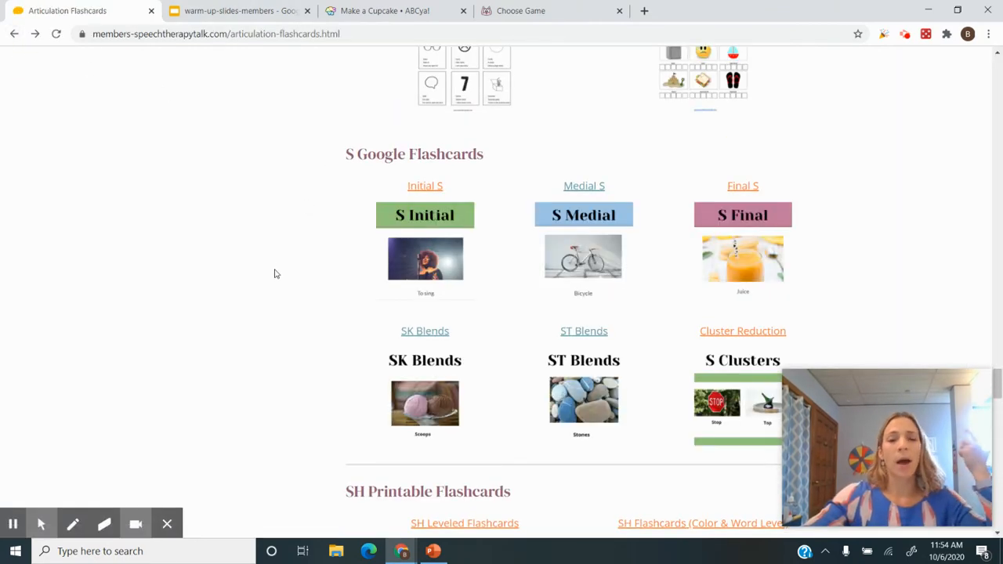
scroll("down", 3)
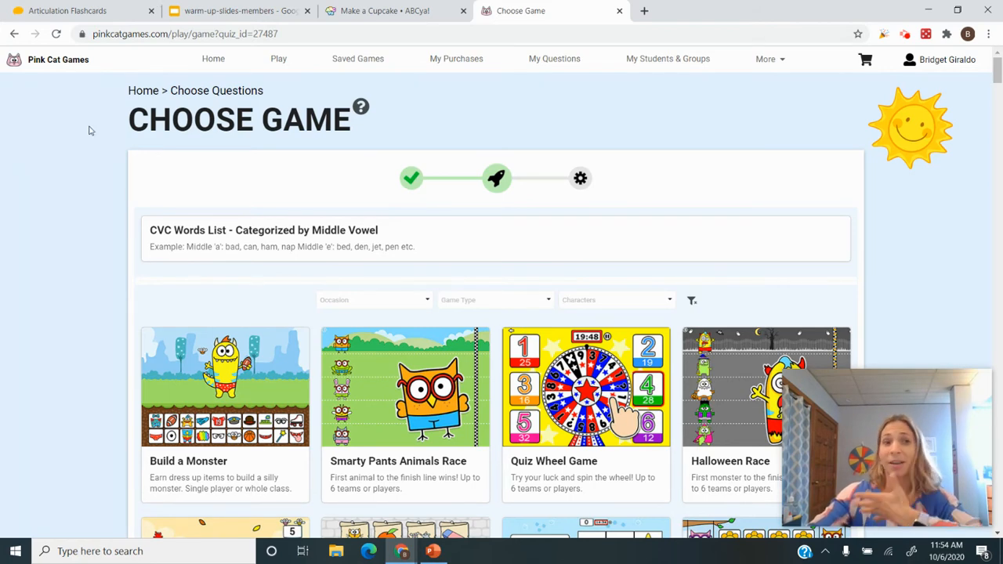
Scroll the Pink Cat Games chooser to reveal Magic Word Game and Ocean Bingo.
scroll("down", 3)
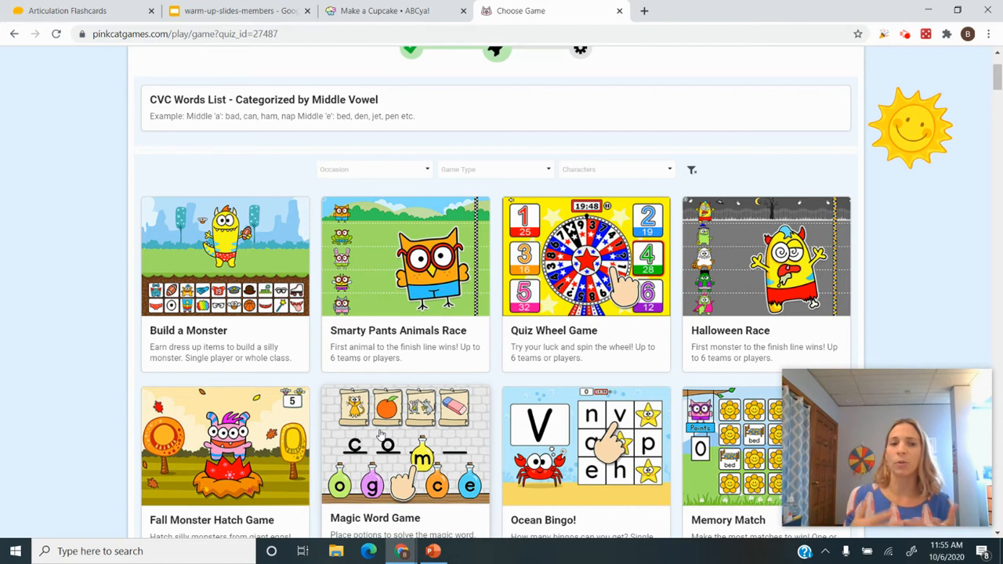
mouse_move(401, 201)
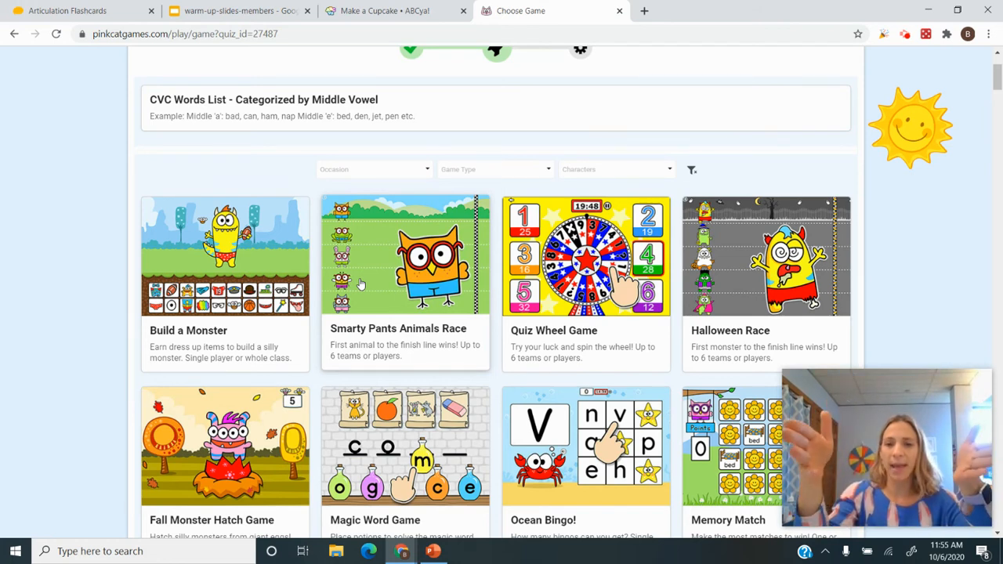
mouse_move(384, 10)
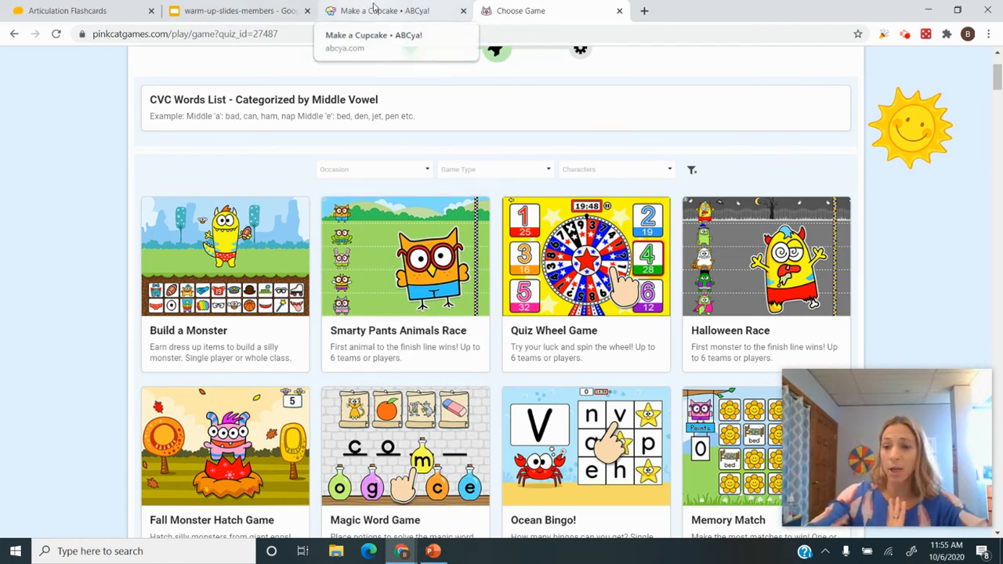
Open Make a Cupcake and decorate a chocolate cupcake with pink swirl icing.
left_click(384, 10)
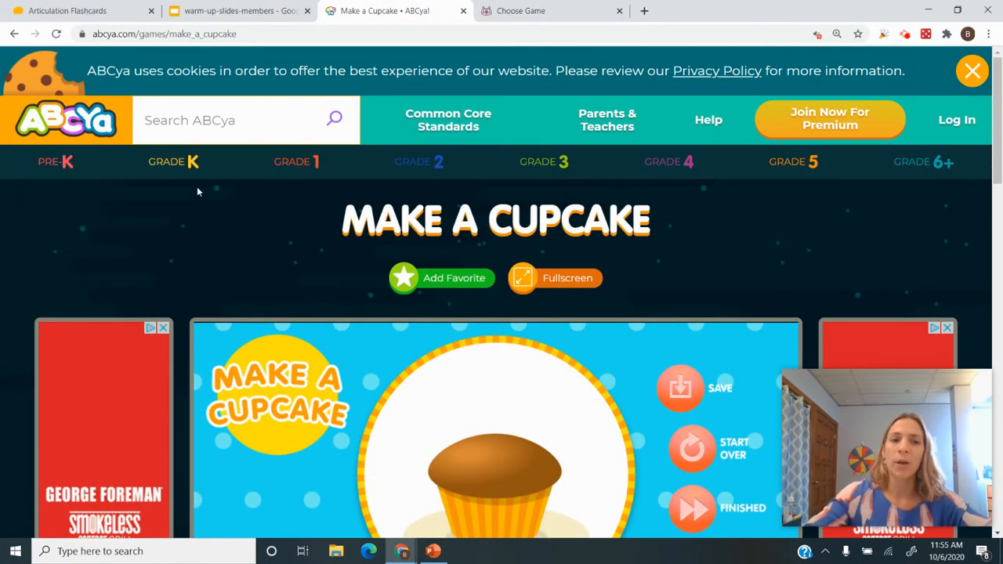
scroll("down", 3)
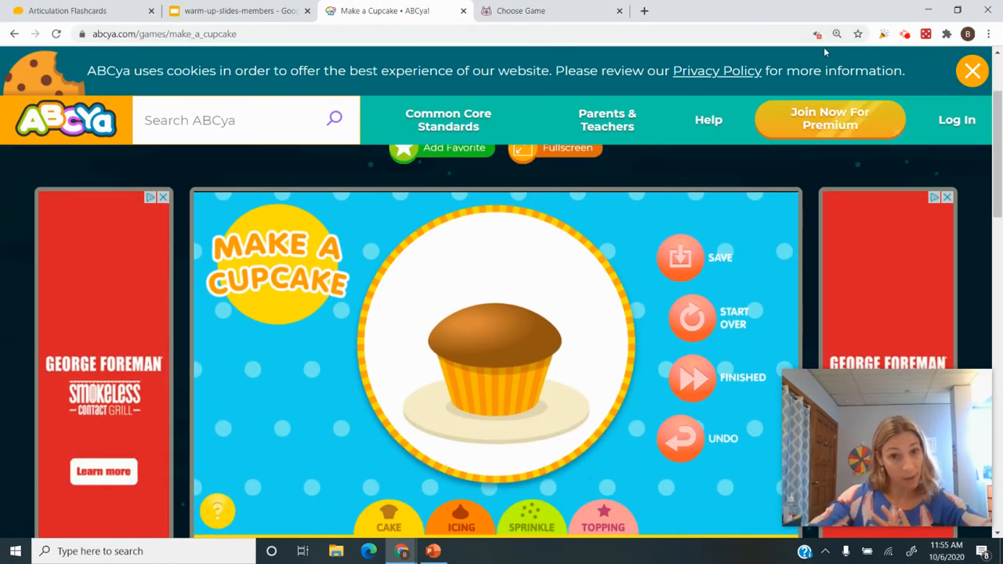
mouse_move(566, 467)
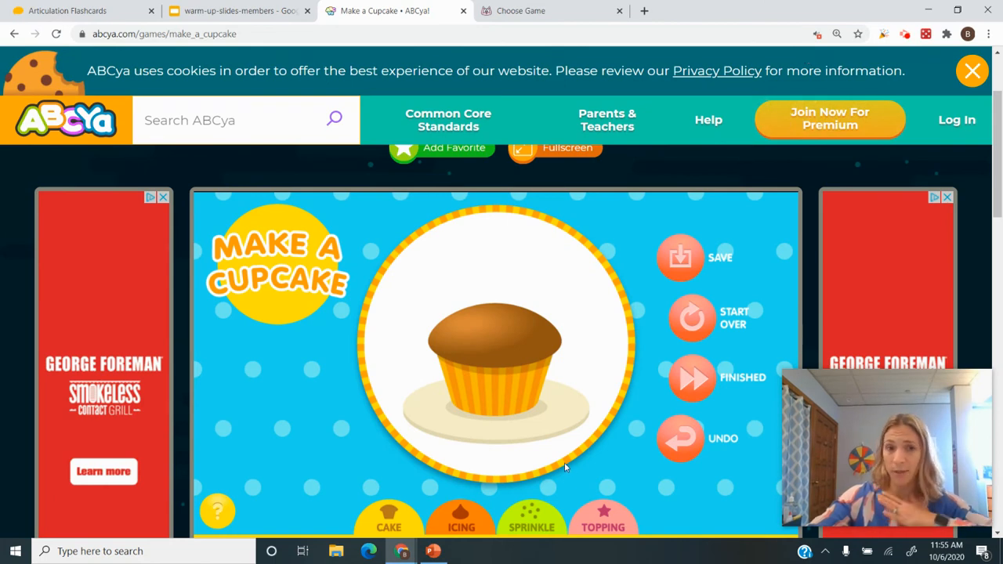
scroll("down", 3)
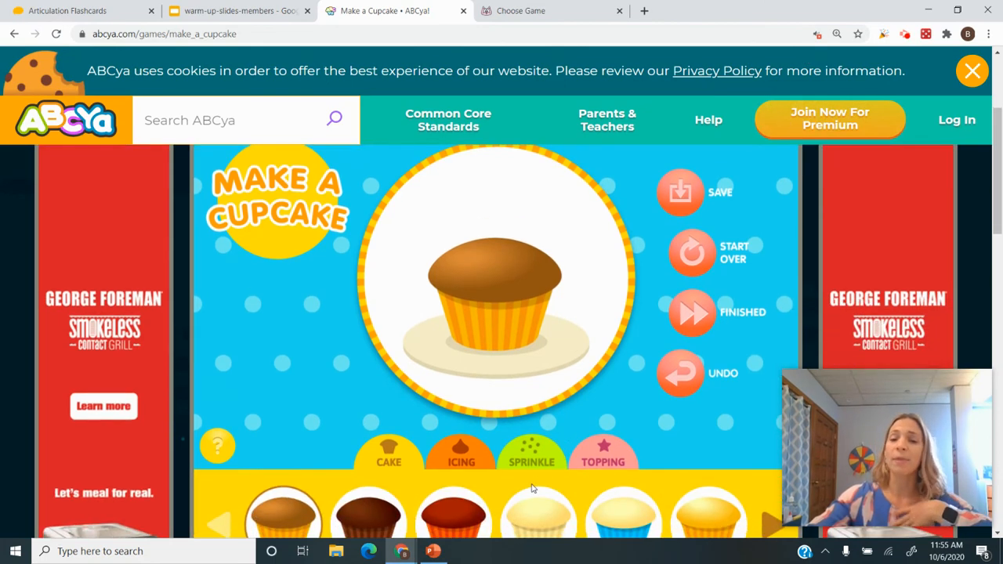
scroll("down", 3)
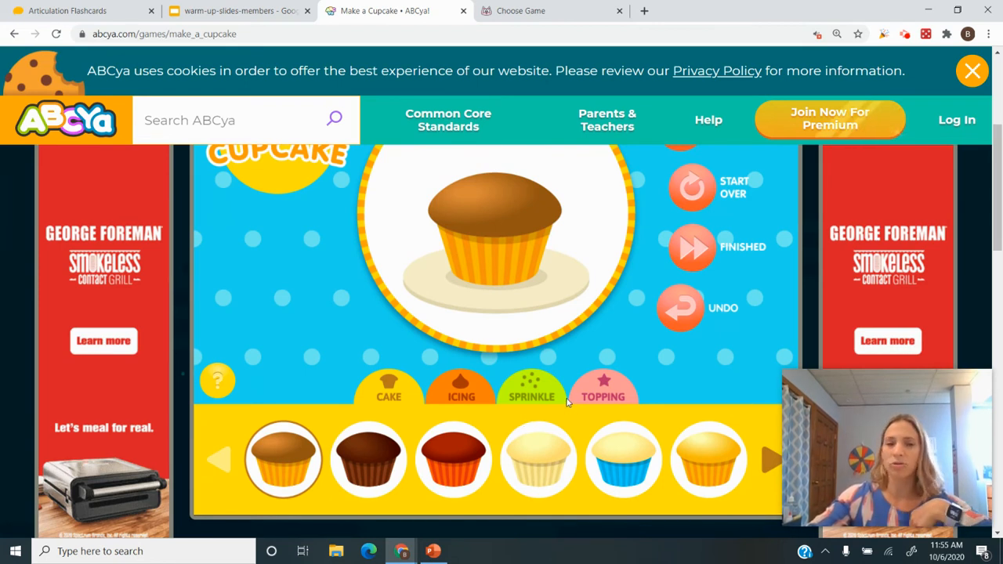
mouse_move(351, 344)
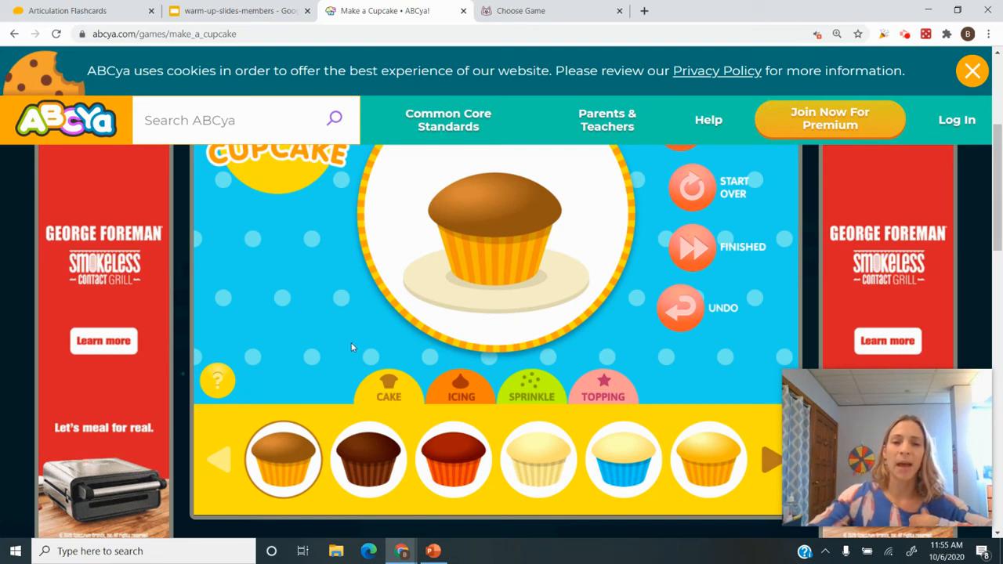
left_click(369, 458)
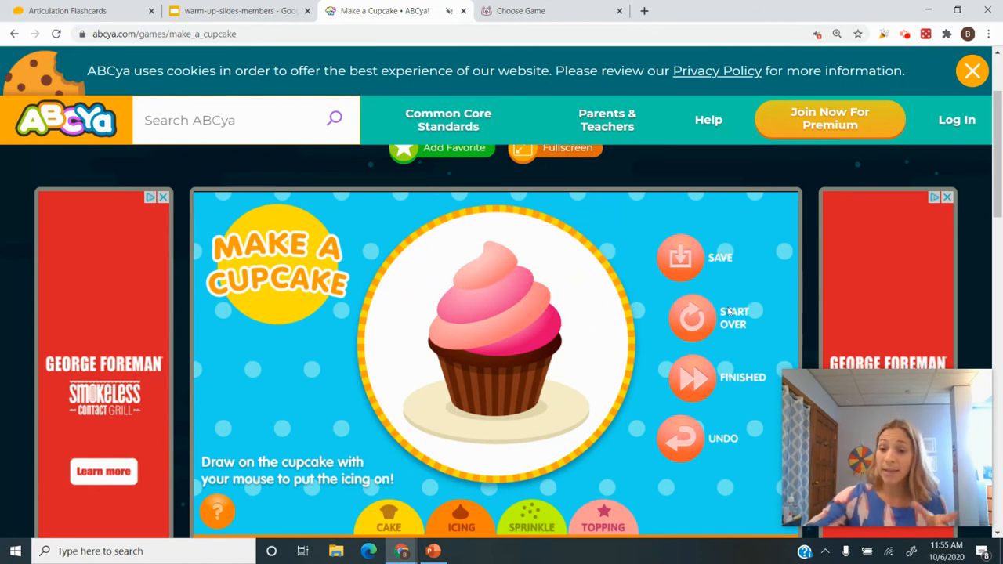
mouse_move(647, 286)
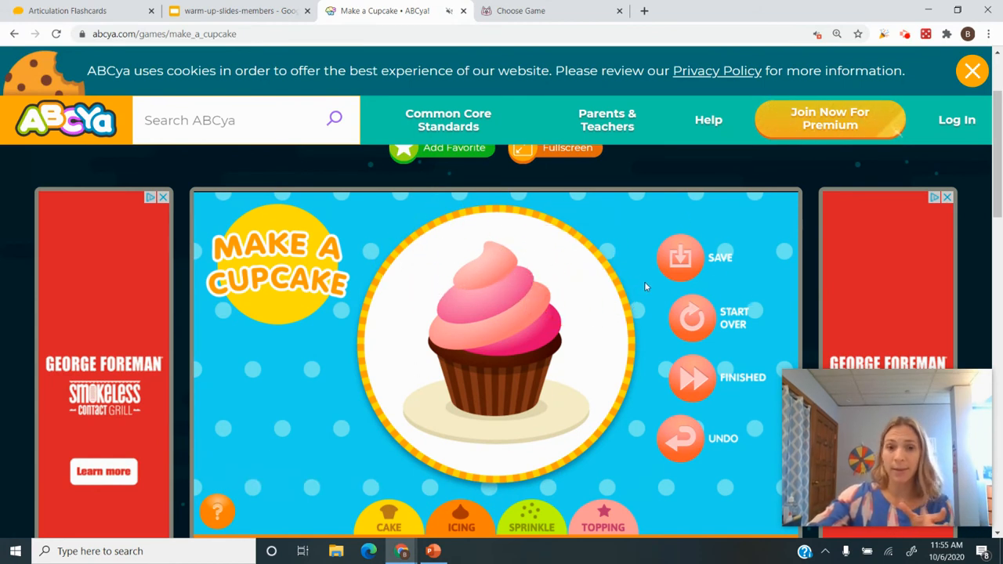
mouse_move(564, 267)
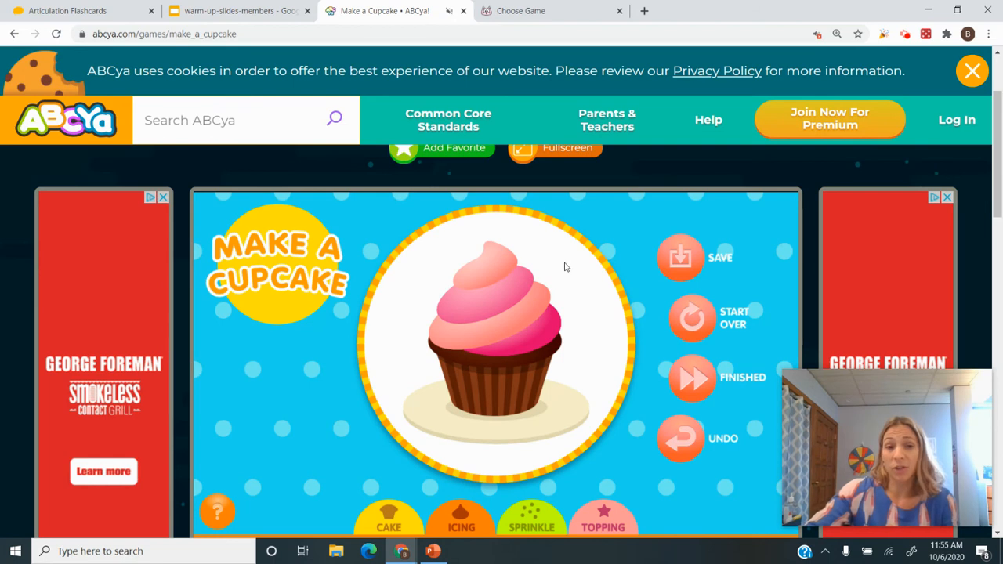
mouse_move(568, 277)
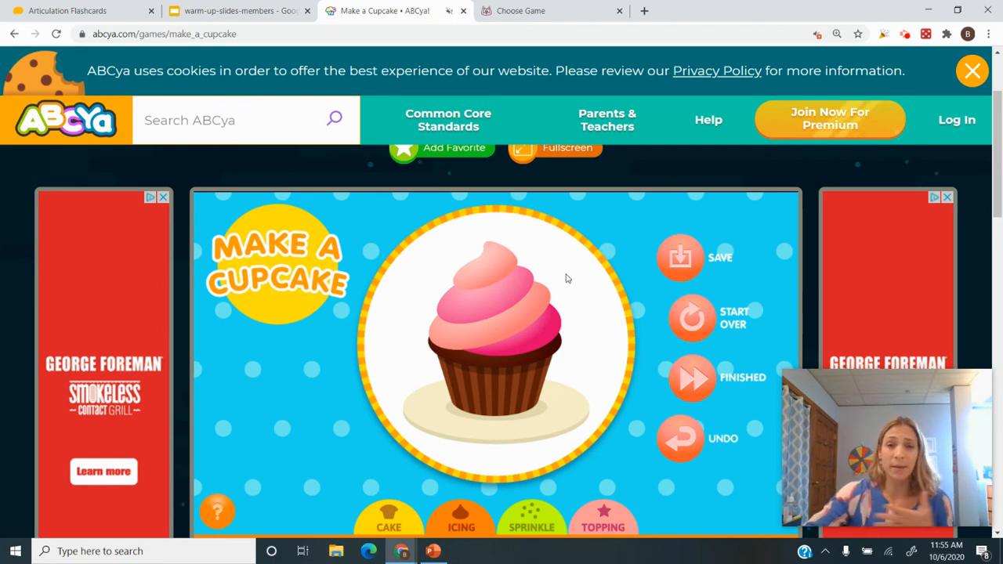
mouse_move(494, 329)
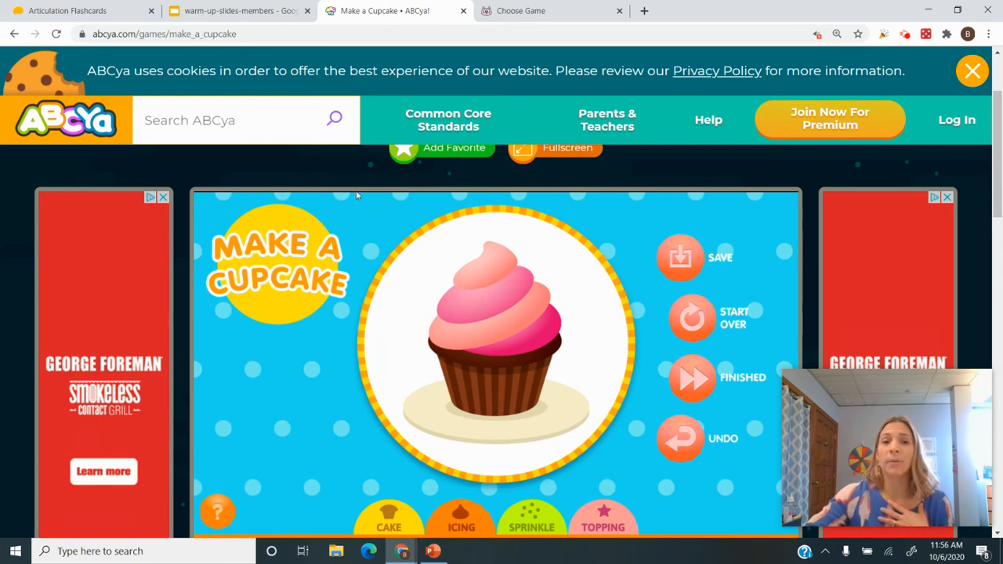
Go back to ABCya's All Games list, then switch to the Articulation Flashcards tab.
left_click(14, 34)
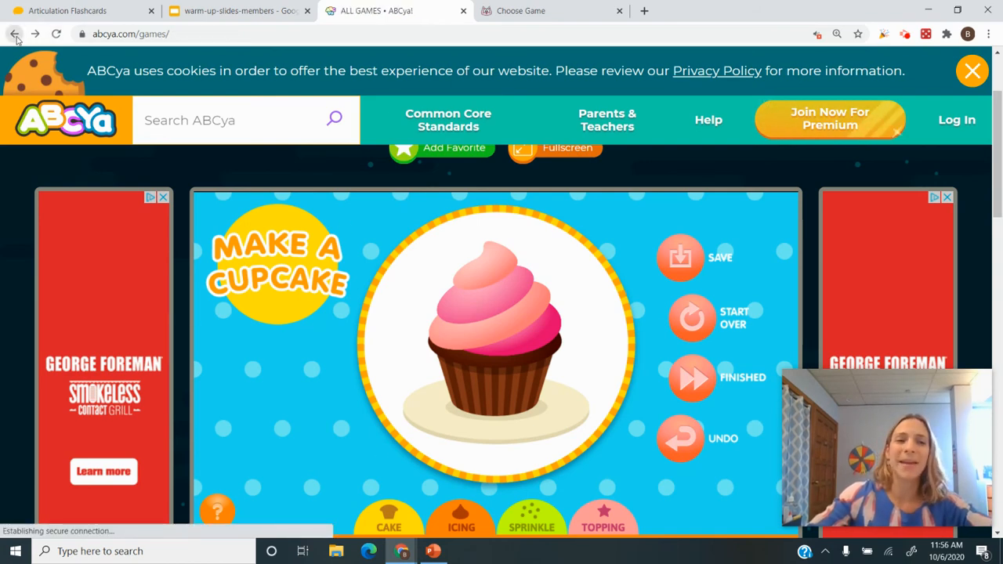
left_click(14, 33)
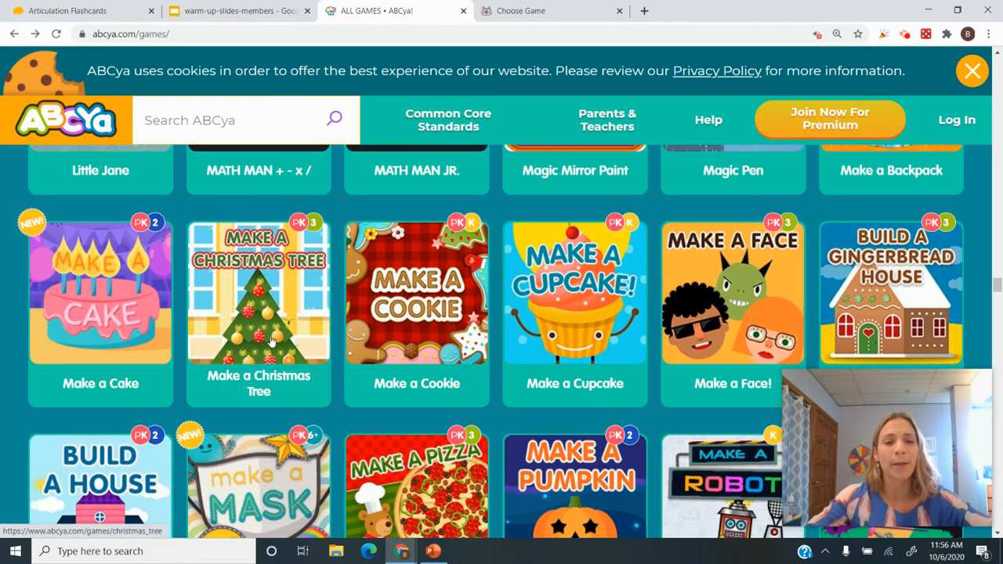
mouse_move(196, 251)
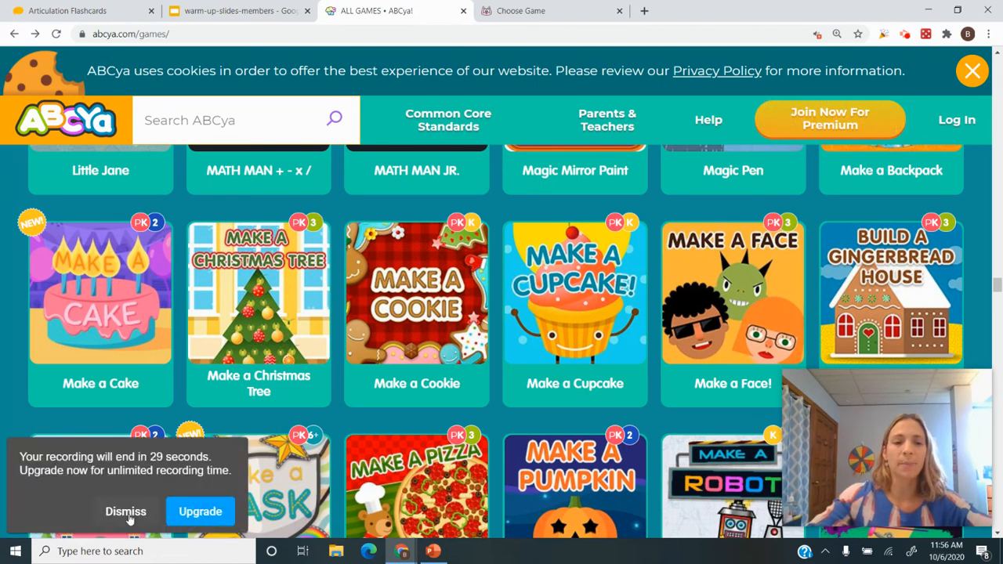
left_click(67, 11)
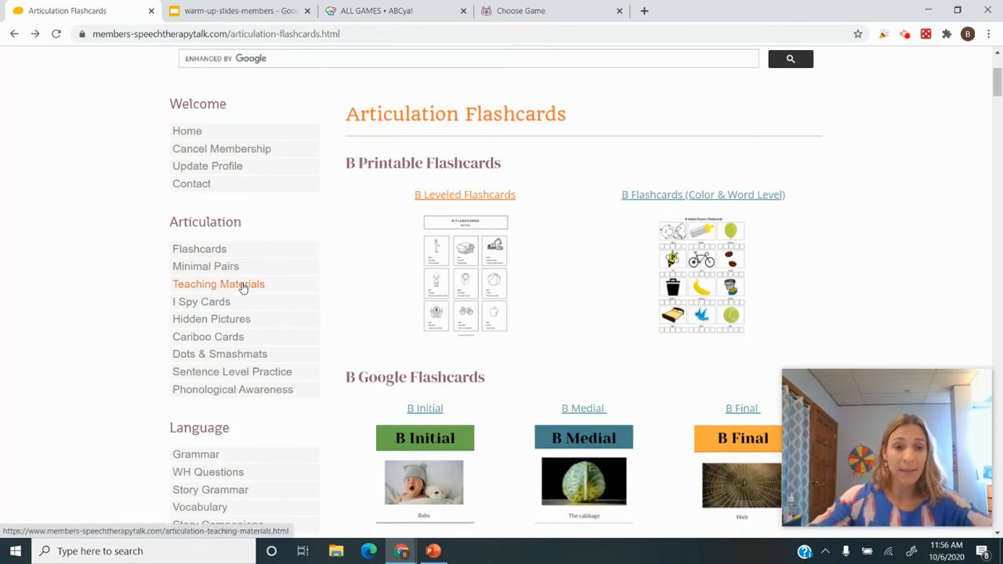
mouse_move(205, 266)
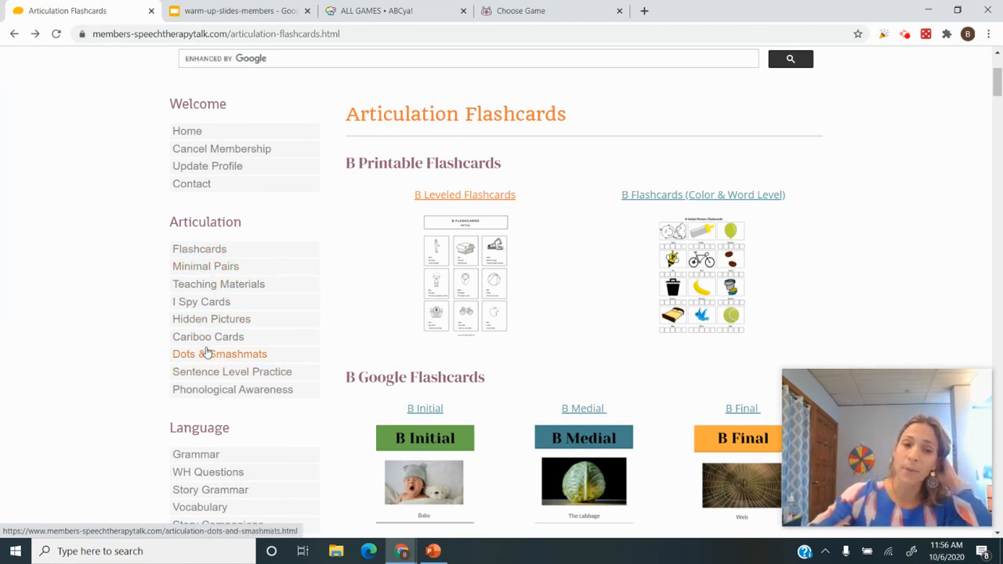
Open Dots & Smashmats and scroll through the B and CH dot sheet sets.
left_click(220, 353)
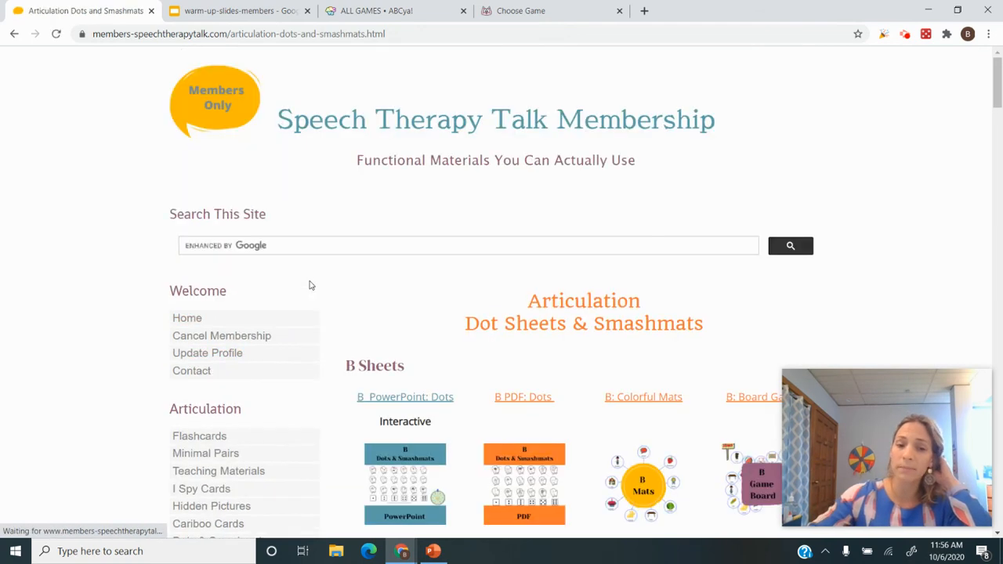
scroll("down", 3)
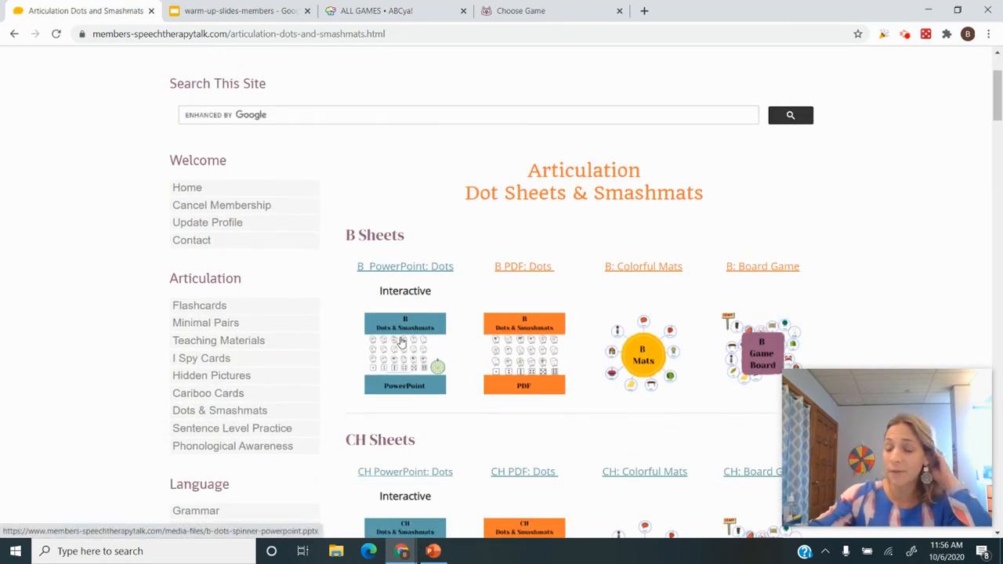
mouse_move(808, 92)
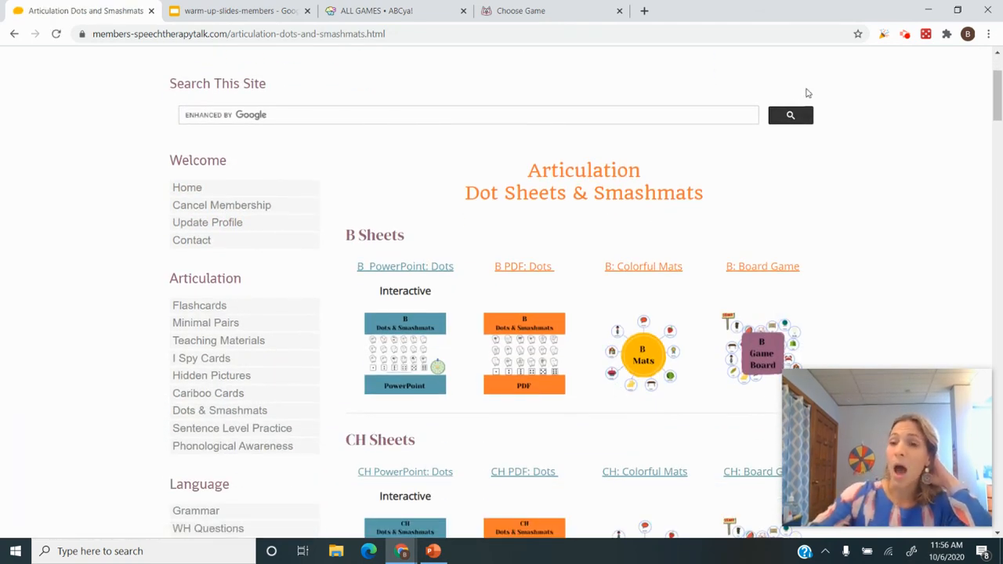